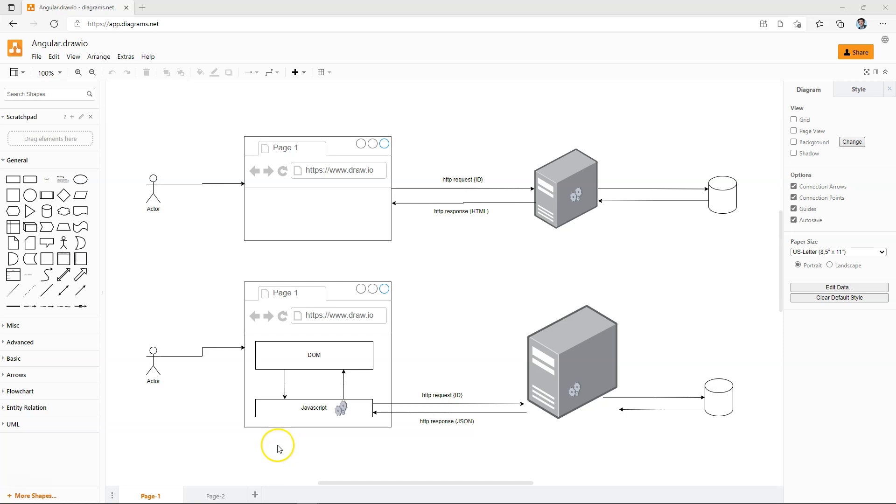
pyautogui.moveTo(218, 430)
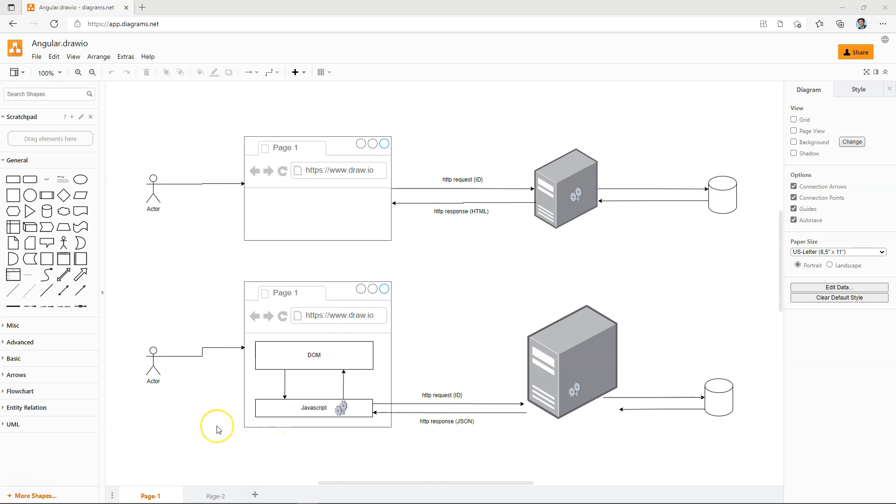
pyautogui.moveTo(218, 430)
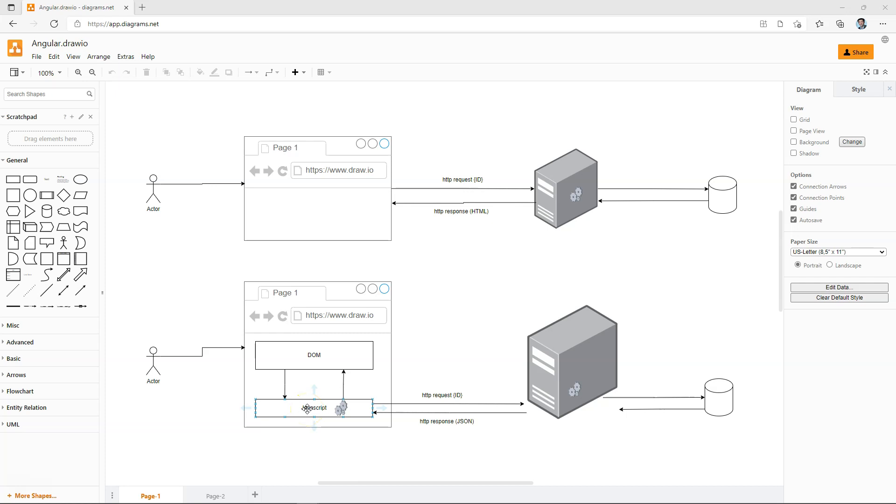
# Step: Select the Javascript box and upper browser wireframe, and finish the Models label
pyautogui.click(314, 408)
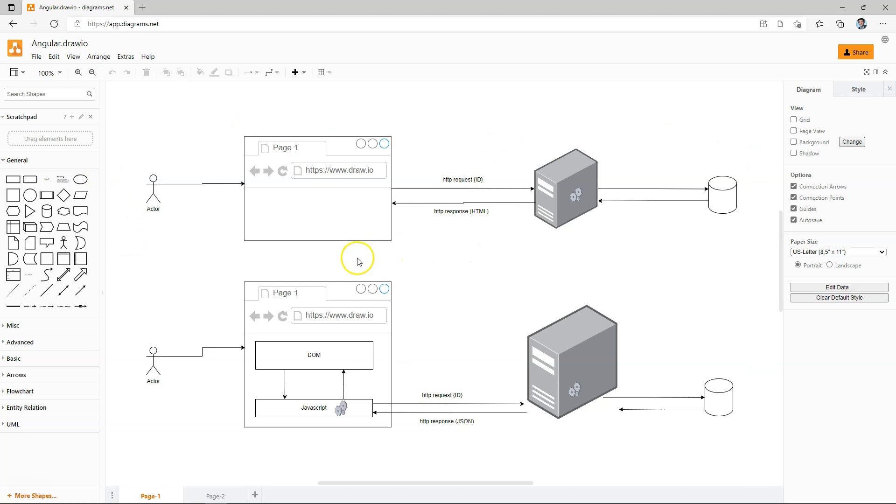
pyautogui.moveTo(354, 217)
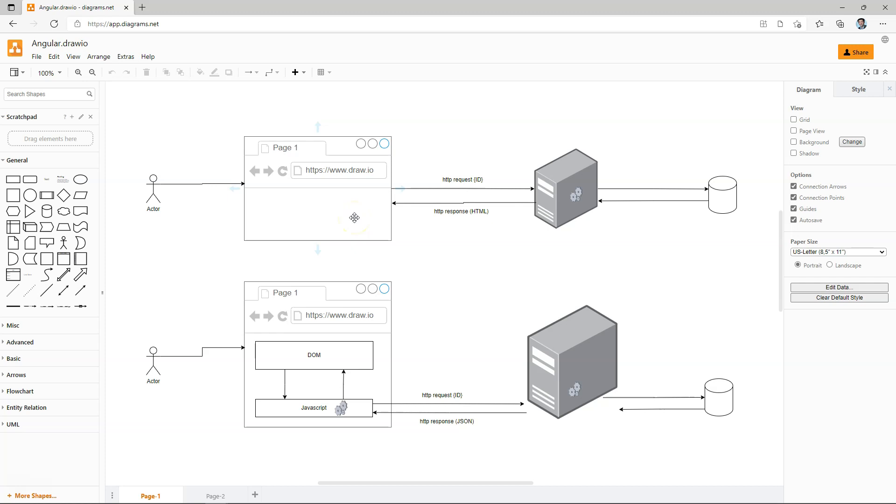
pyautogui.click(461, 212)
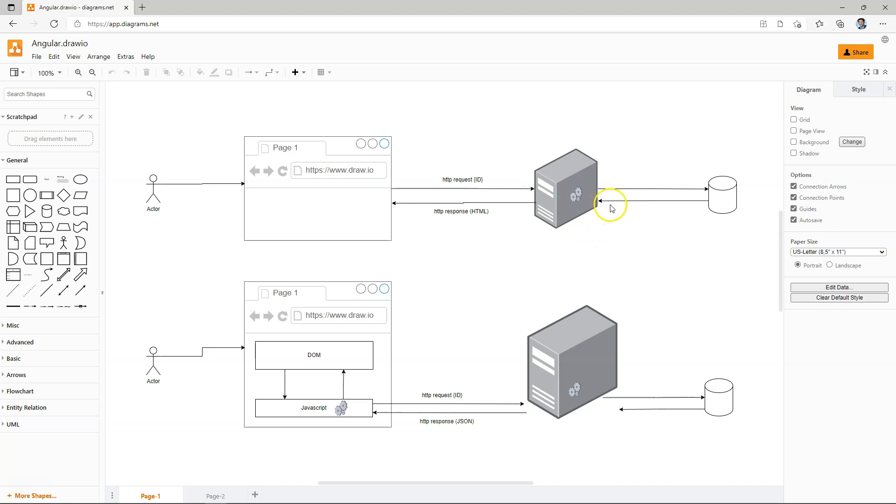
pyautogui.moveTo(638, 244)
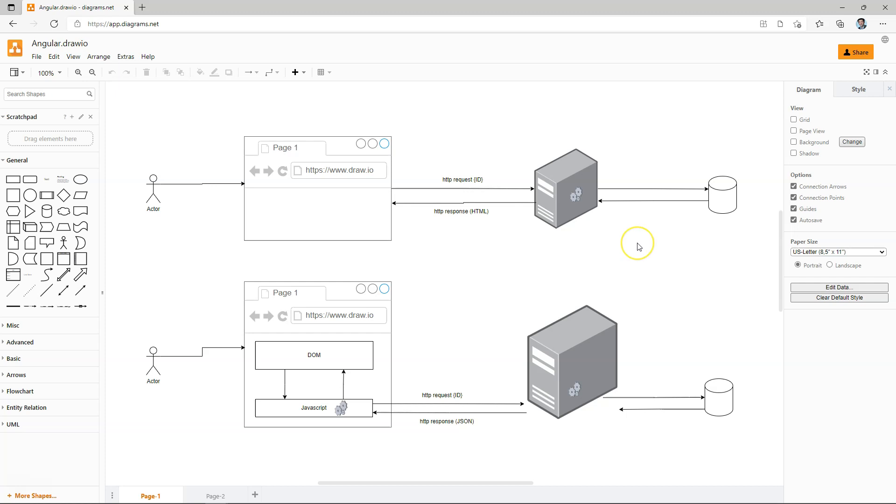
pyautogui.moveTo(627, 241)
pyautogui.write('Models')
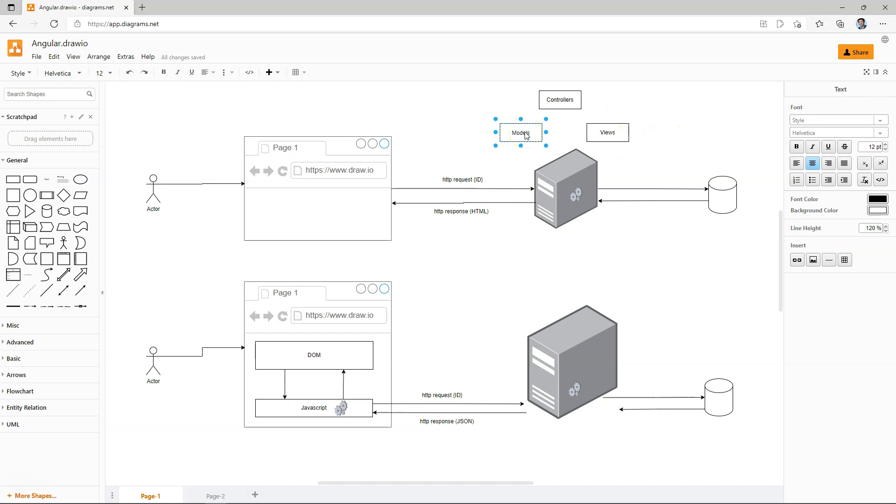
pyautogui.click(534, 103)
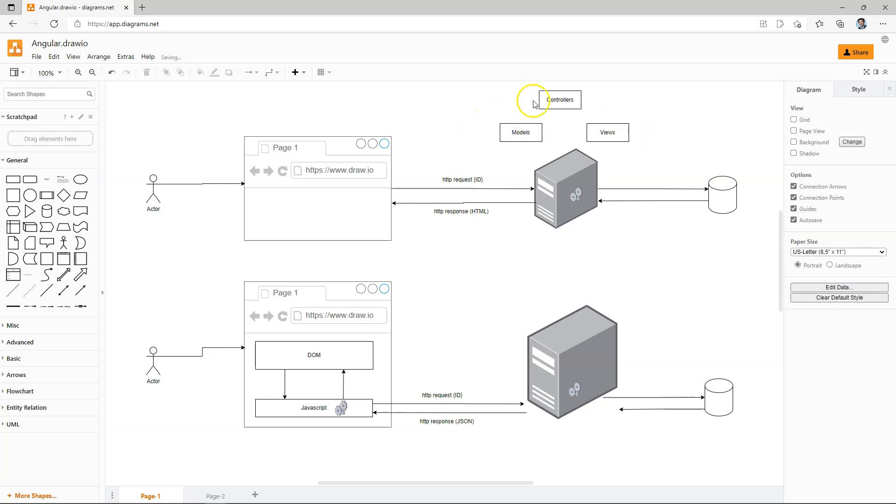
pyautogui.moveTo(554, 199)
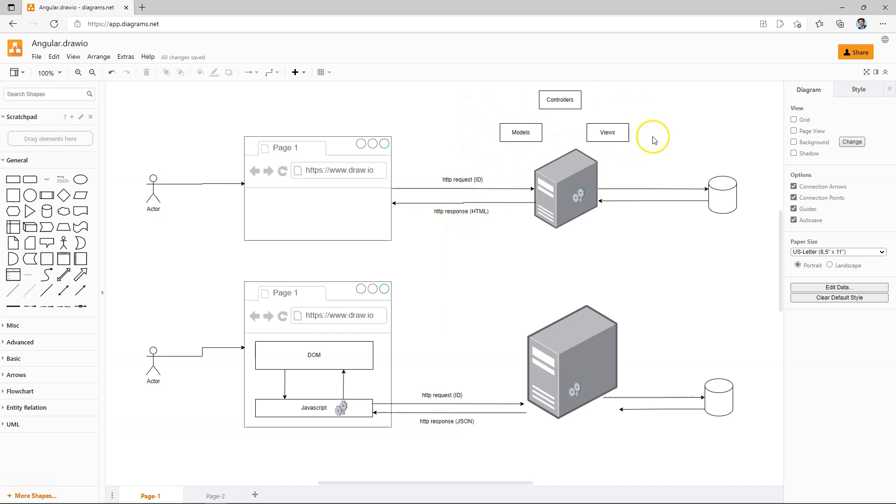
pyautogui.moveTo(640, 132)
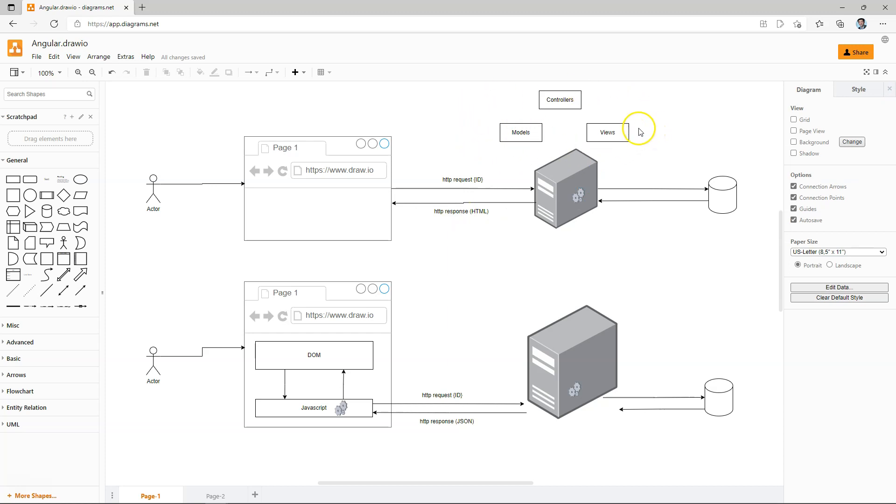
# Step: Relabel the boxes above the upper server to Web Form and Code Behind
pyautogui.doubleClick(607, 132)
pyautogui.write('Page Behind')
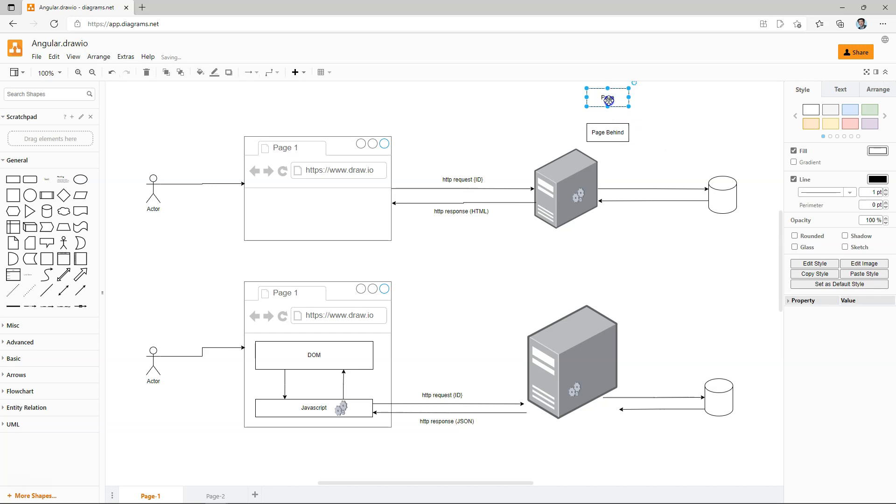
pyautogui.doubleClick(608, 97)
pyautogui.write('Web Form')
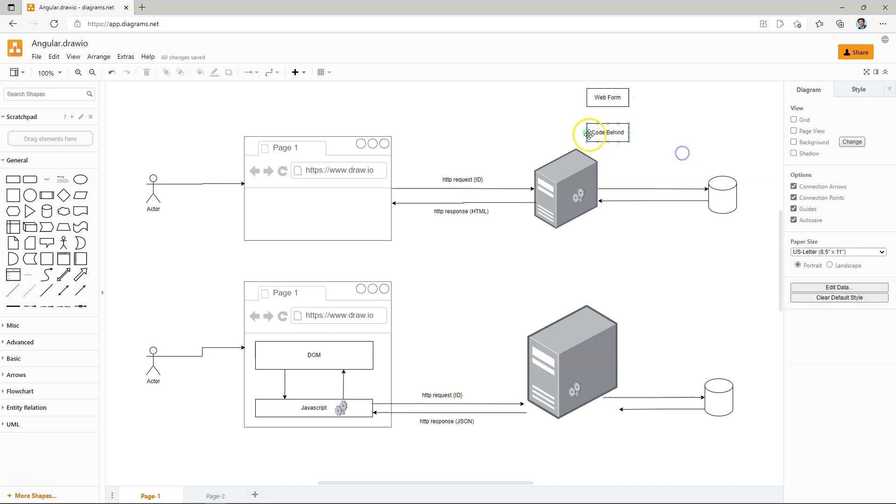
pyautogui.click(577, 197)
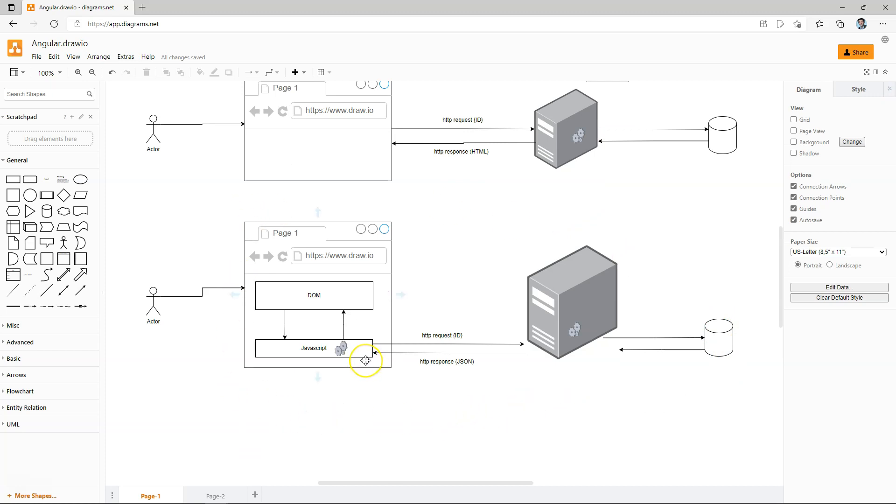
pyautogui.moveTo(297, 362)
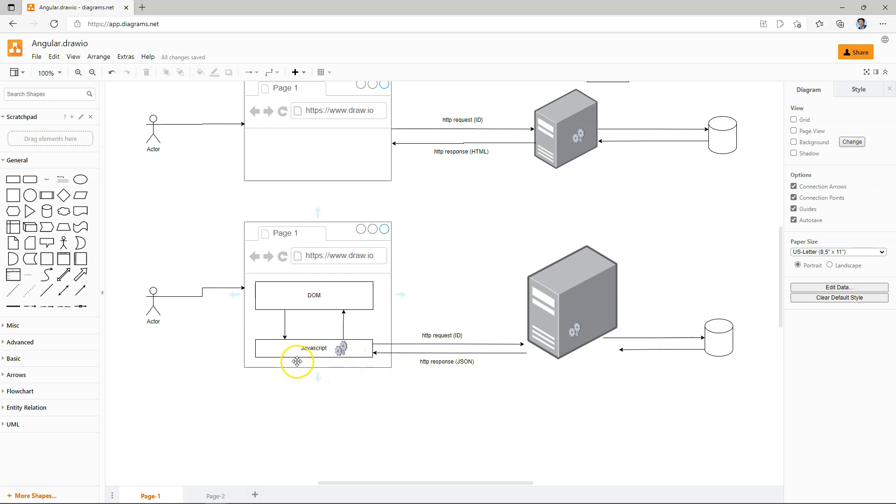
pyautogui.moveTo(351, 391)
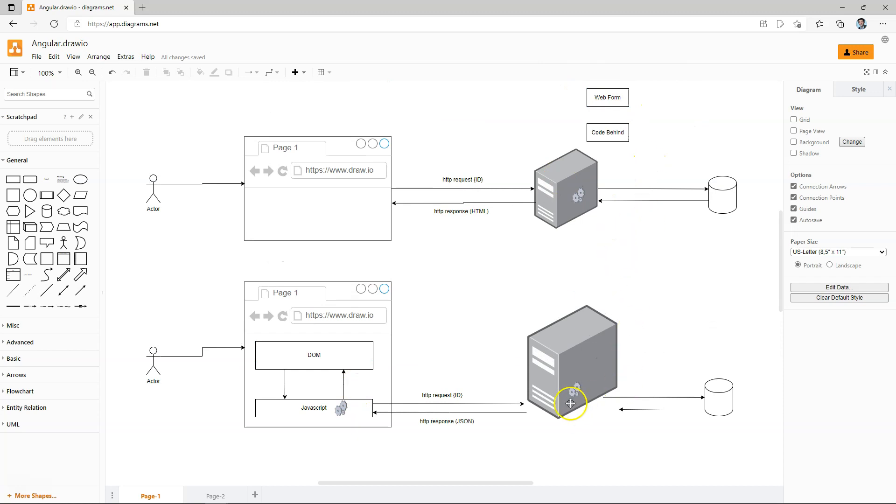
pyautogui.moveTo(527, 446)
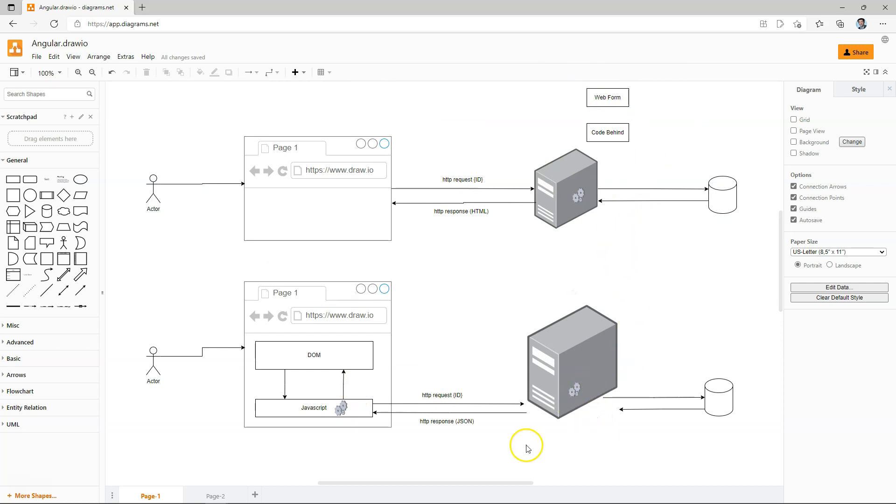
pyautogui.scroll(-3)
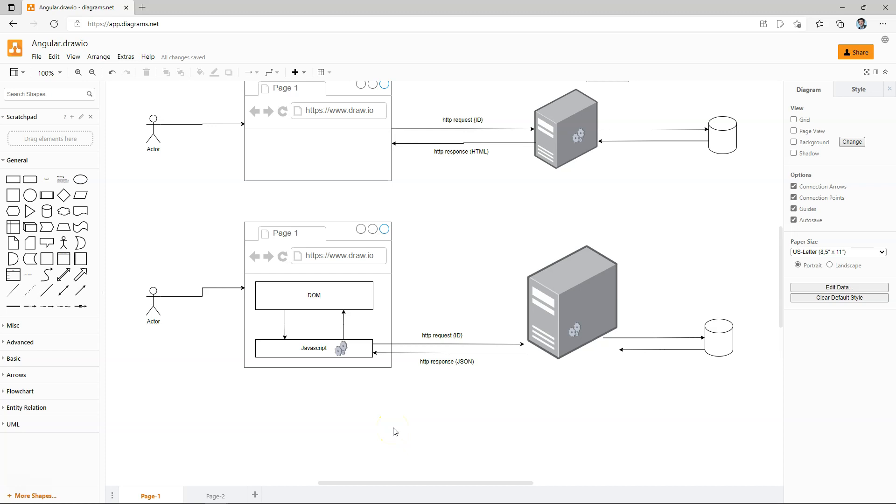
pyautogui.moveTo(395, 431)
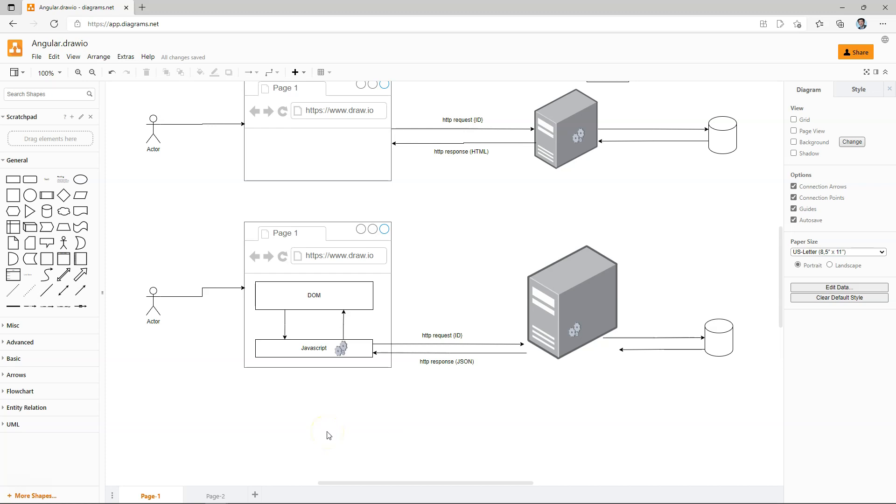
pyautogui.scroll(-3)
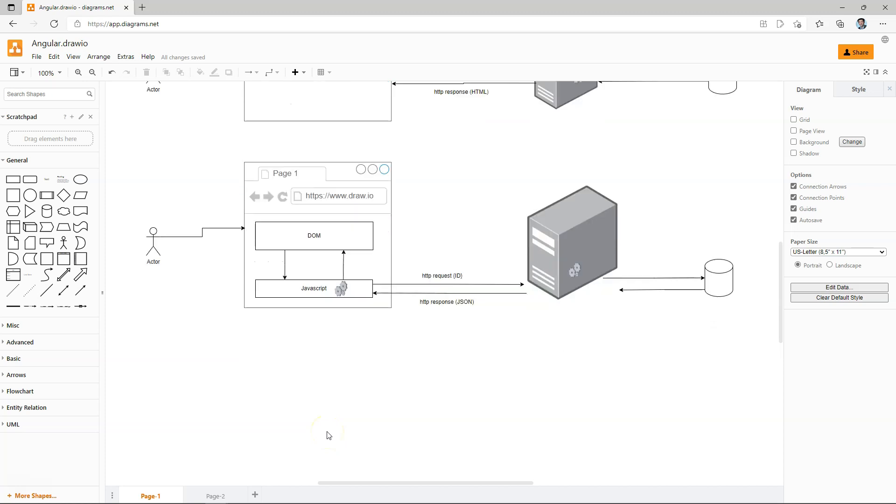
# Step: On Page-2, place and resize rectangles as the wireframe's search field and results list
pyautogui.click(216, 496)
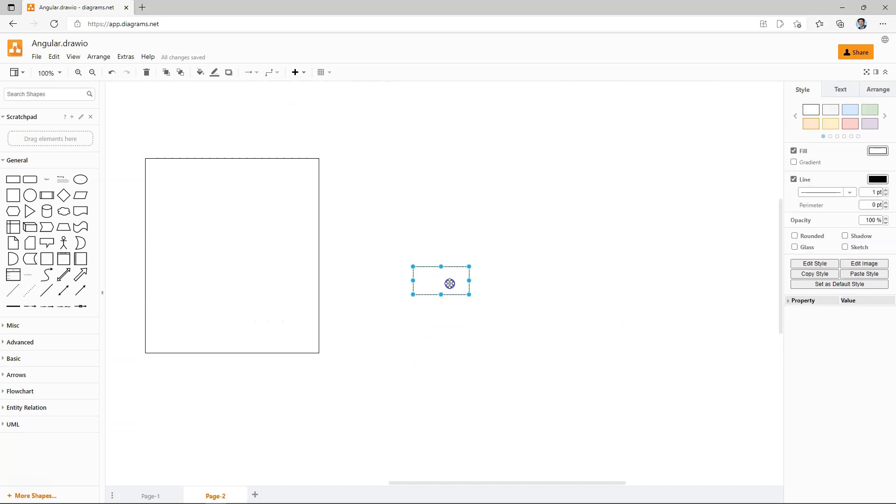
pyautogui.moveTo(449, 284); pyautogui.dragTo(196, 196)
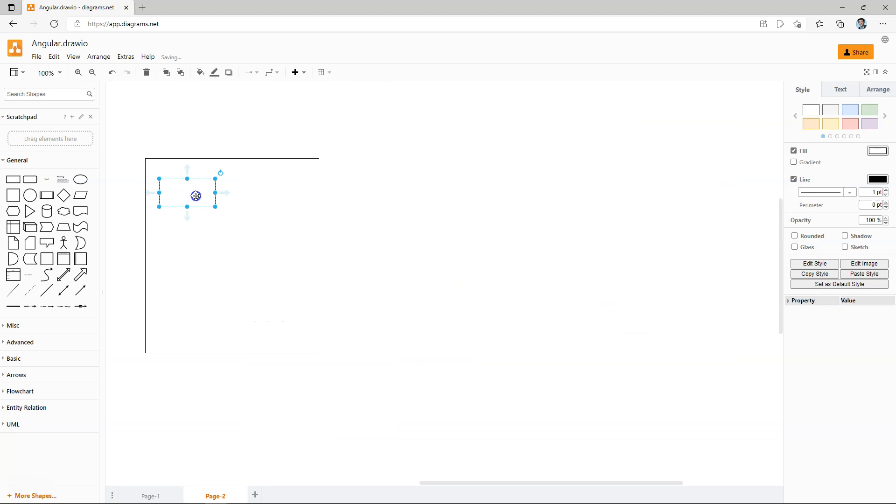
pyautogui.moveTo(196, 196); pyautogui.dragTo(200, 184)
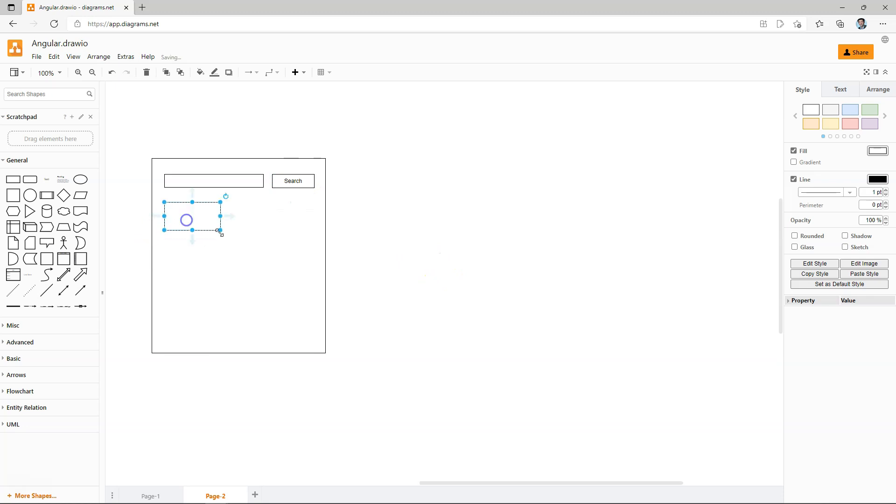
pyautogui.moveTo(218, 230); pyautogui.dragTo(314, 341)
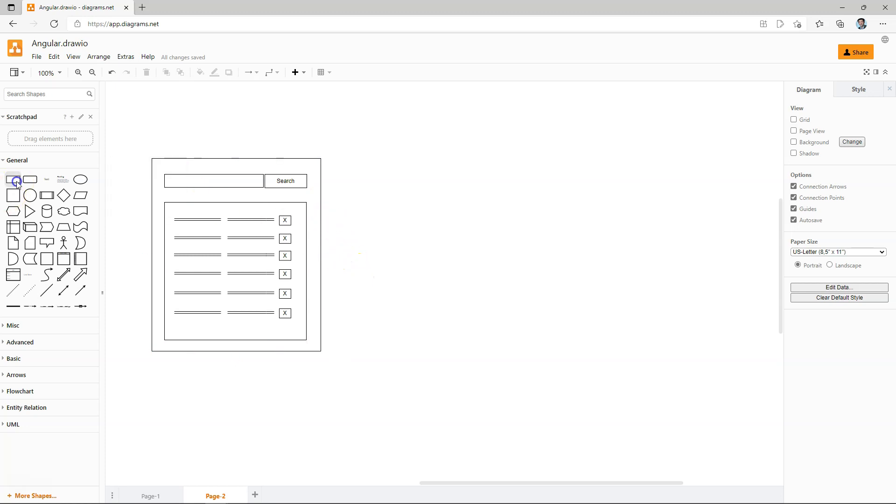
# Step: Select the pale yellow box around the wireframe's search bar
pyautogui.click(234, 181)
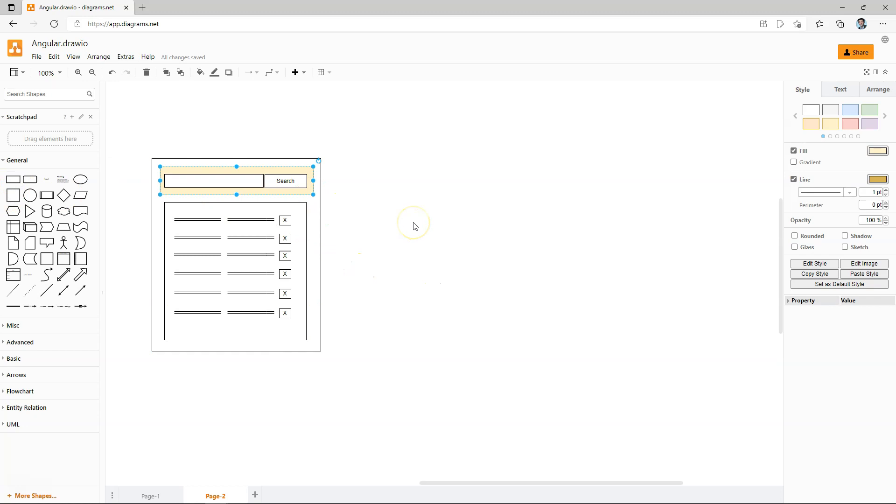
pyautogui.moveTo(415, 226)
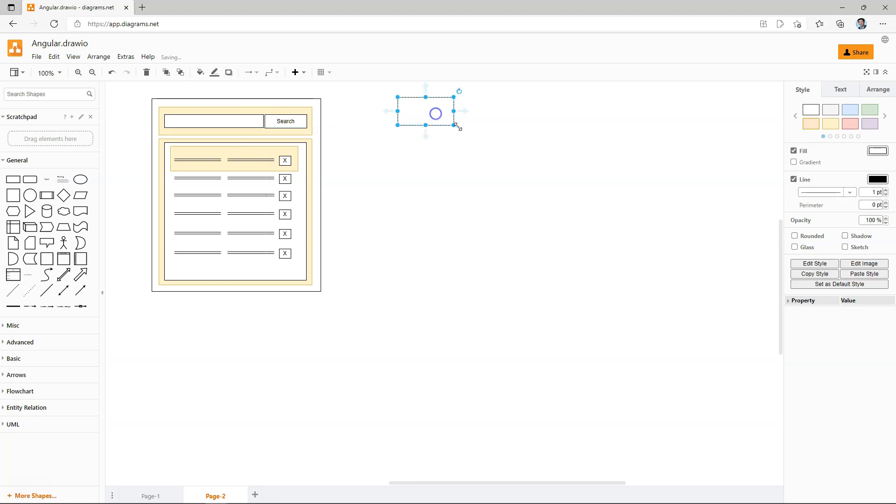
# Step: Enlarge the card at top right and label it HTML, css and Typescript Class
pyautogui.moveTo(435, 113); pyautogui.dragTo(688, 132)
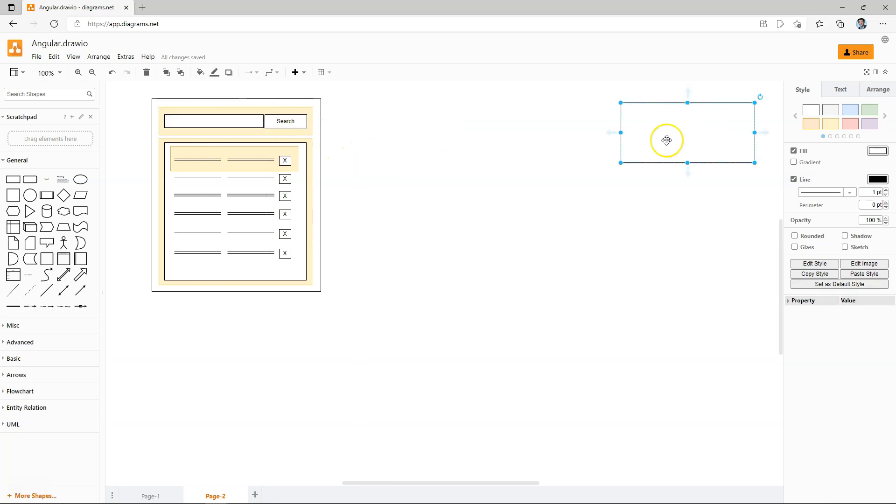
pyautogui.doubleClick(687, 132)
pyautogui.write('HTML')
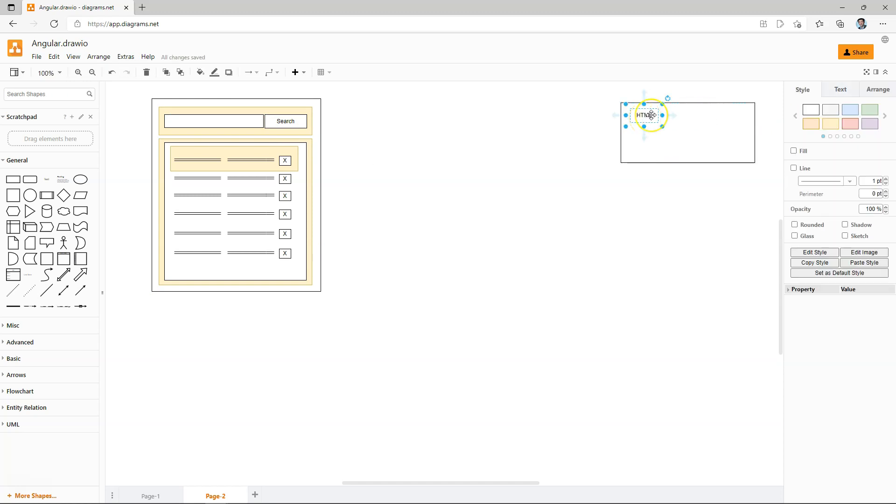
pyautogui.doubleClick(708, 115)
pyautogui.write('css')
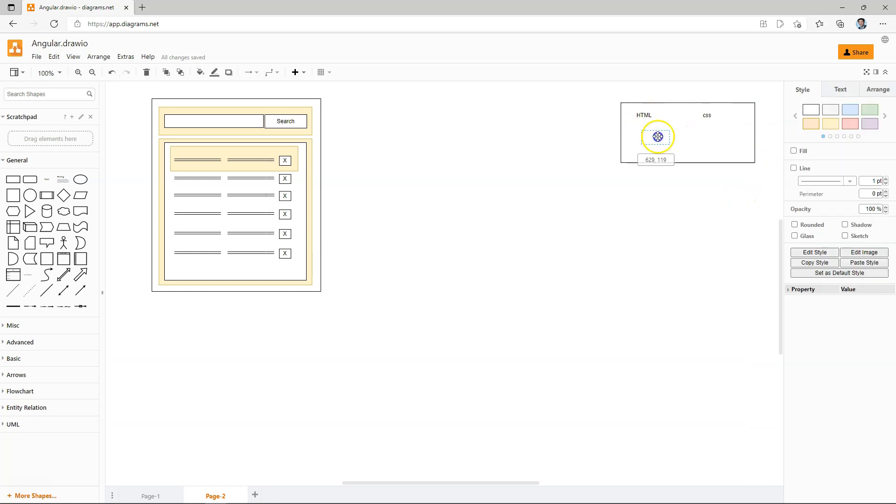
pyautogui.doubleClick(657, 137)
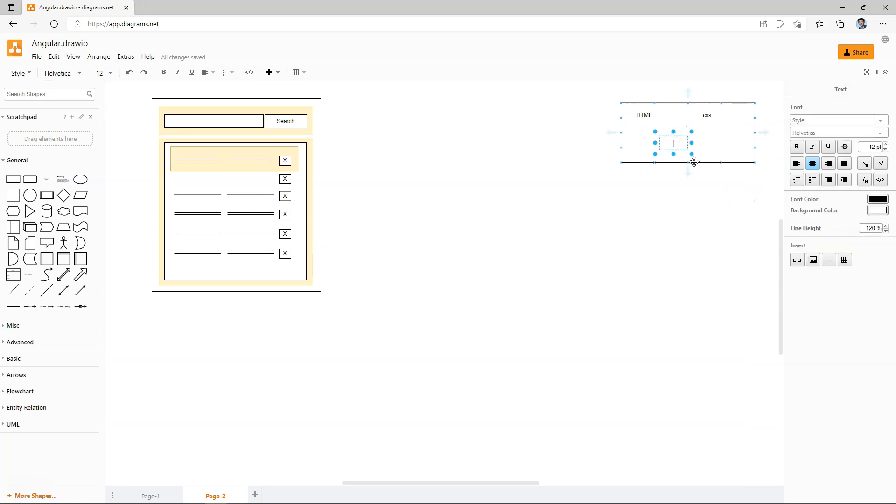
pyautogui.write('Typescript Class')
pyautogui.click(638, 94)
pyautogui.write('Component')
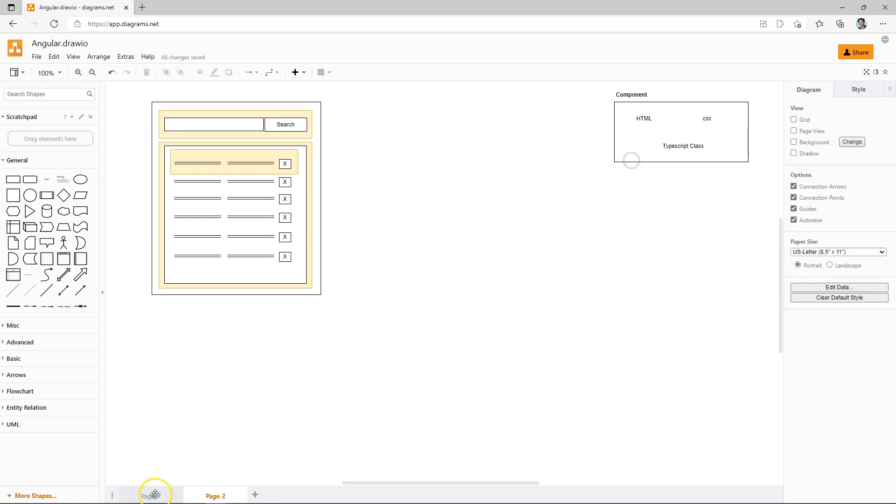
pyautogui.click(151, 496)
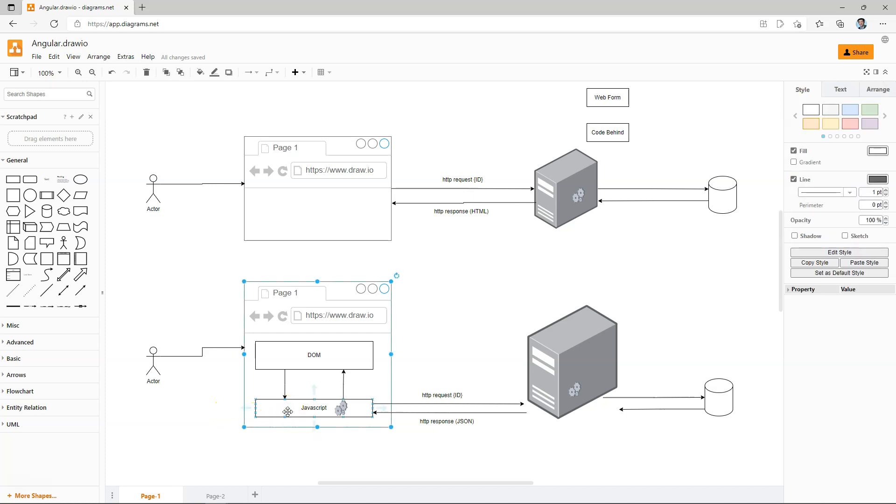
pyautogui.click(216, 496)
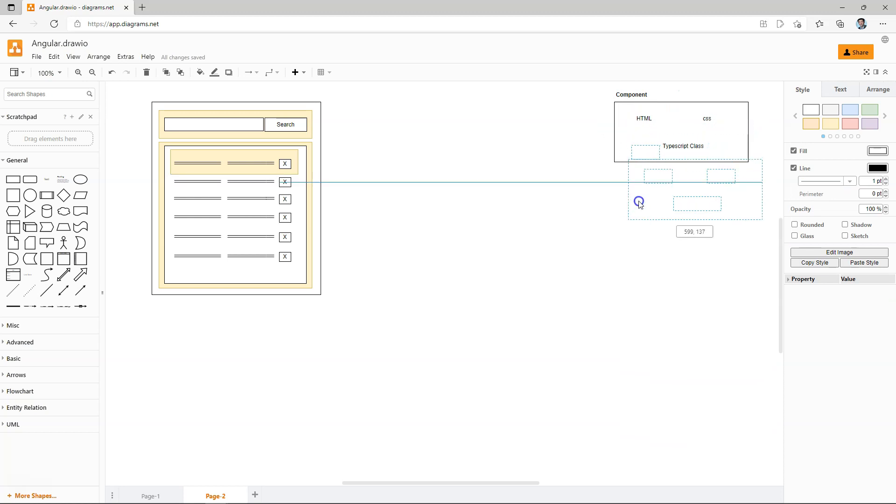
# Step: Copy the Component card below, and arrow the top card into a main.js box
pyautogui.moveTo(639, 203); pyautogui.dragTo(626, 260)
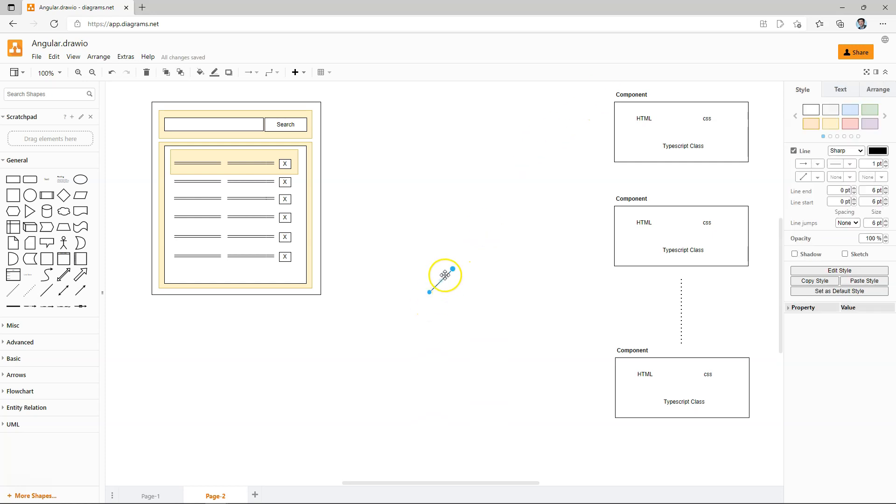
pyautogui.moveTo(445, 275); pyautogui.dragTo(574, 151)
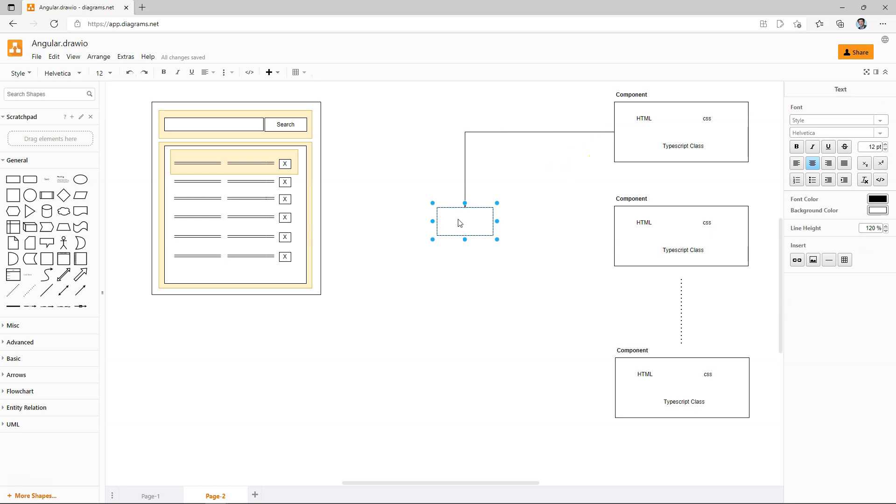
pyautogui.write('main.js')
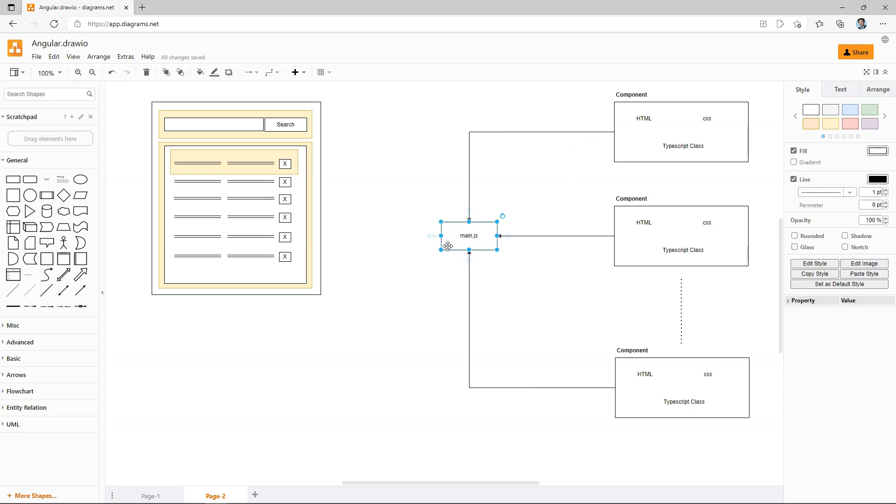
pyautogui.click(150, 496)
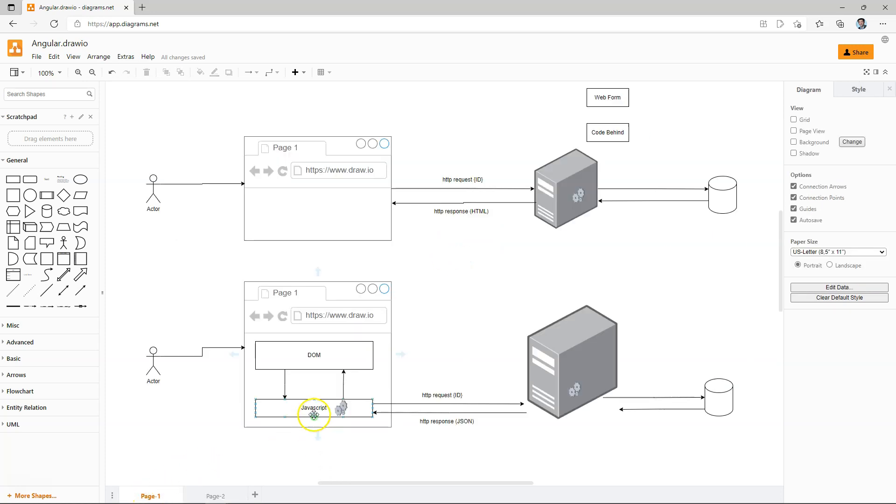
pyautogui.click(216, 496)
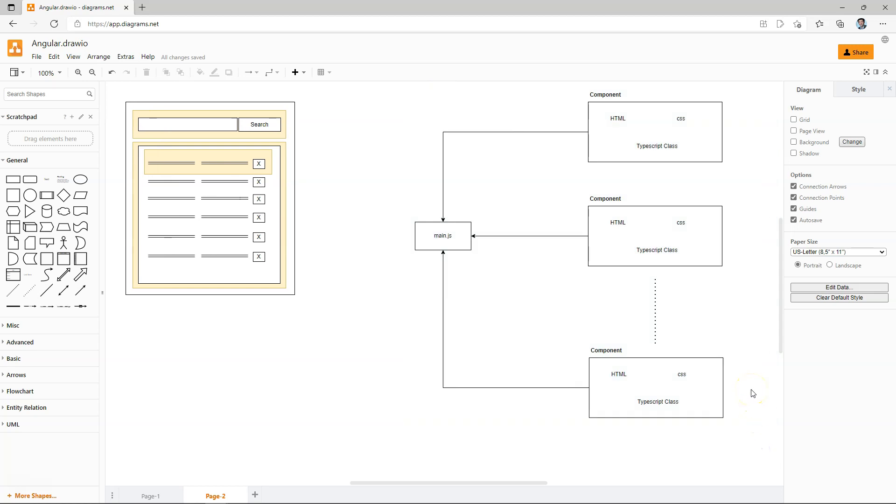
# Step: Place the large Module container behind the three Component cards
pyautogui.click(750, 390)
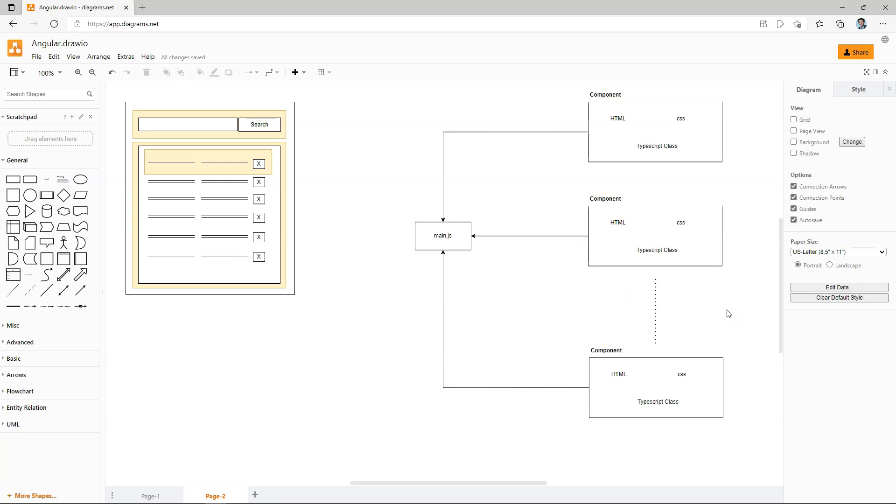
pyautogui.click(443, 236)
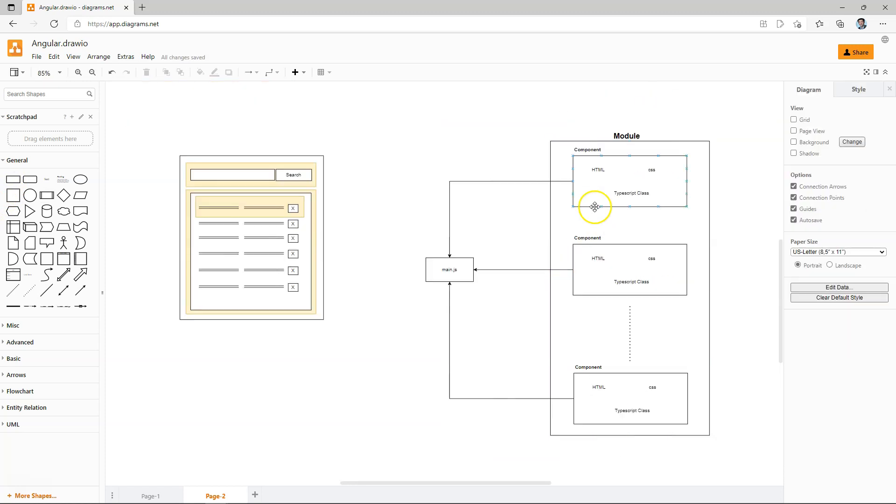
# Step: Link the second Module to a new box and label it main.js
pyautogui.click(626, 136)
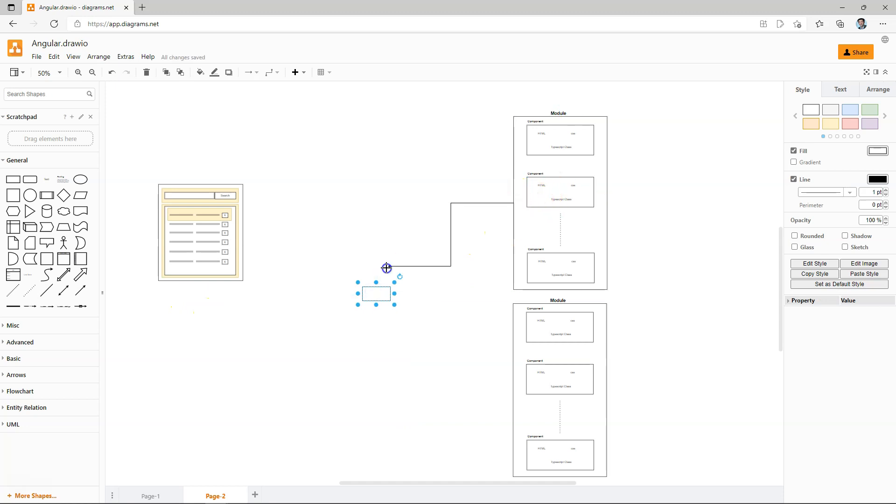
pyautogui.doubleClick(375, 294)
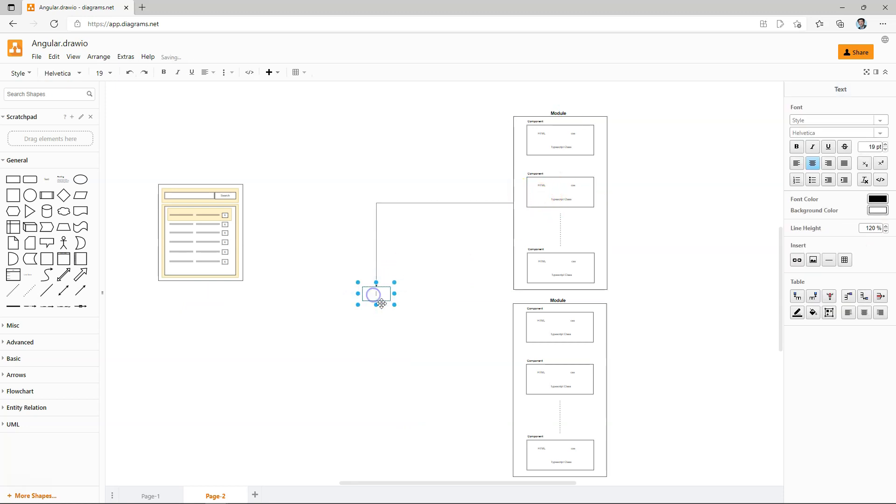
pyautogui.write('main.j')
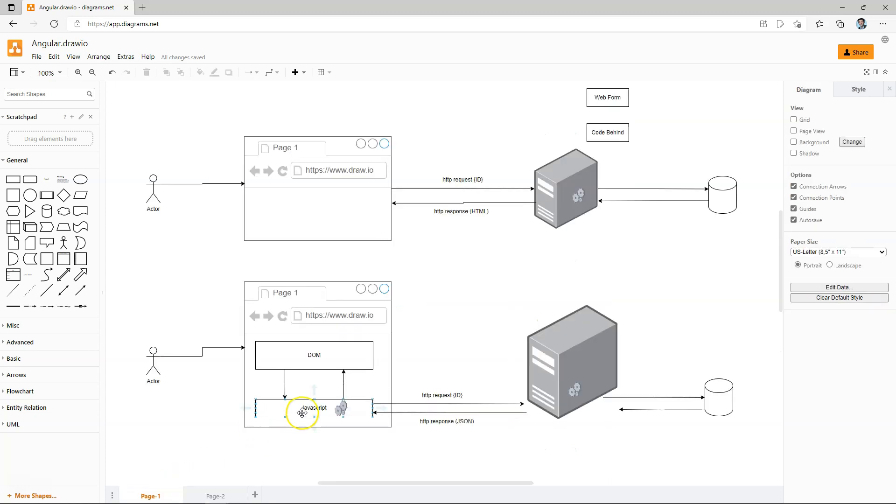
# Step: Inspect the DOM-to-Javascript arrow on Page-1, then go back to Page-2
pyautogui.click(317, 355)
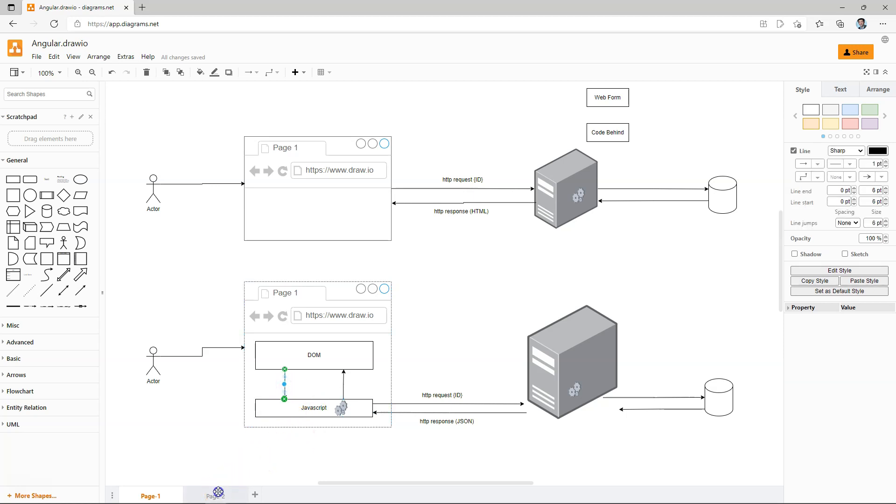
pyautogui.click(215, 496)
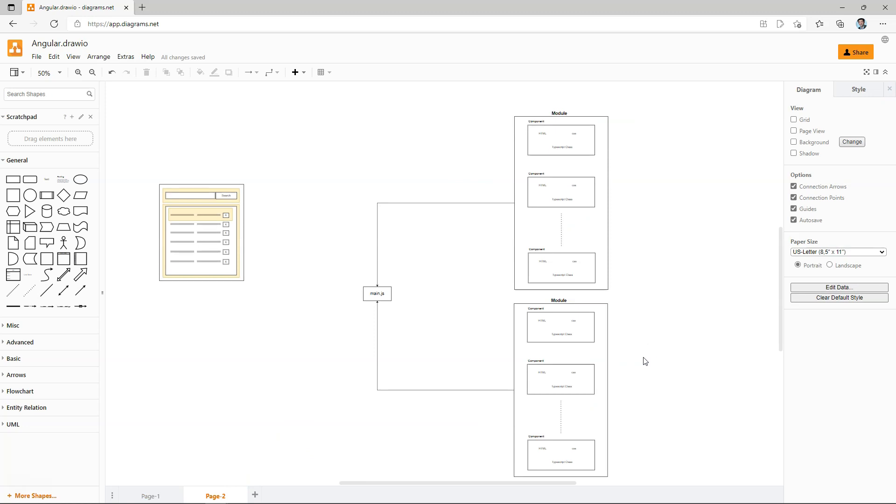
pyautogui.click(561, 327)
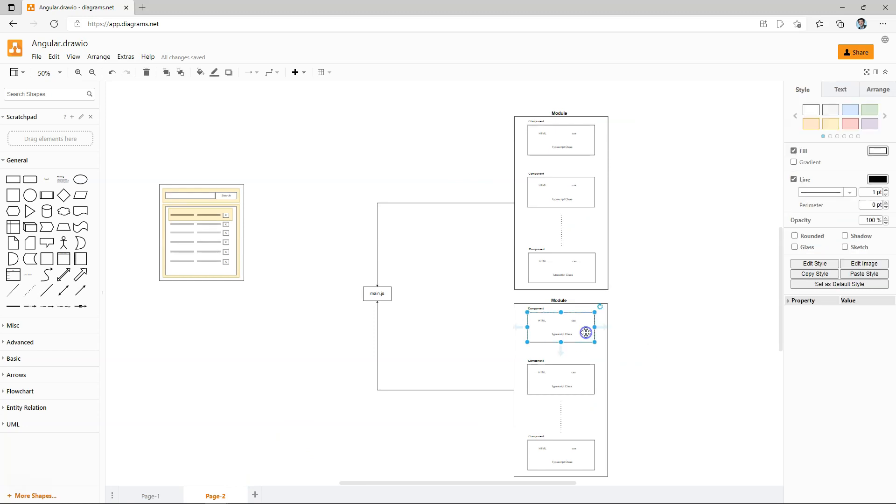
pyautogui.click(78, 73)
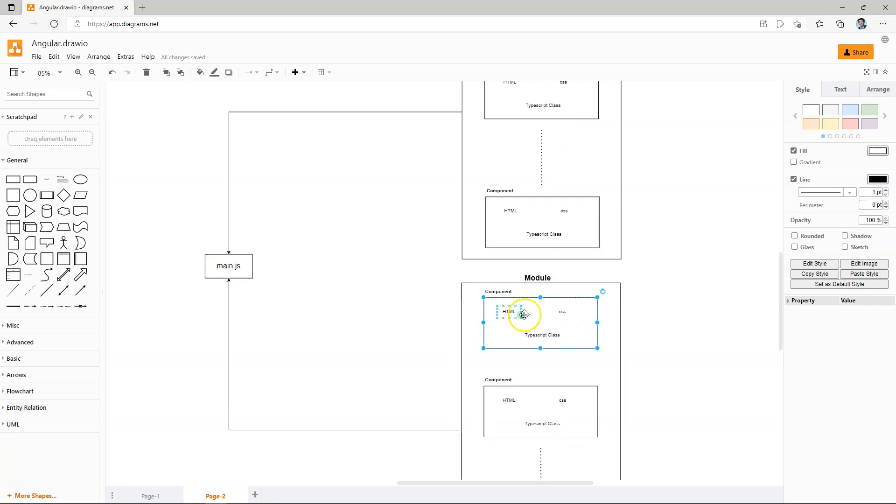
pyautogui.moveTo(552, 336)
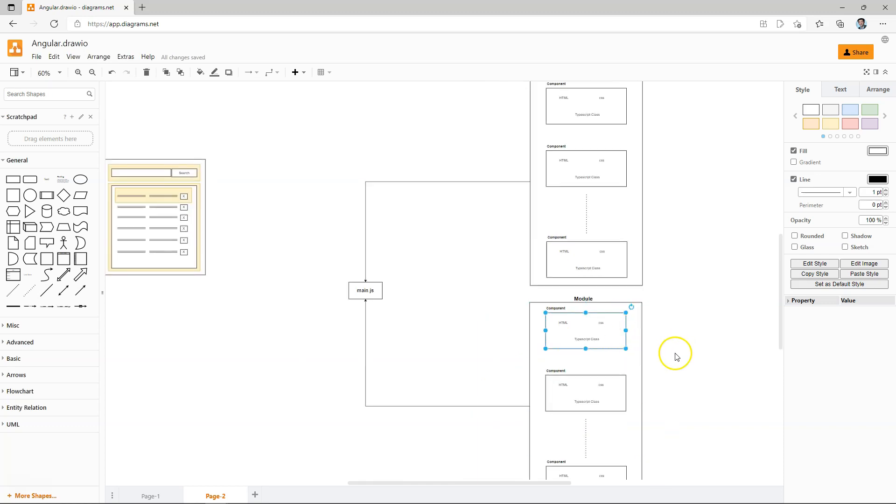
pyautogui.click(92, 72)
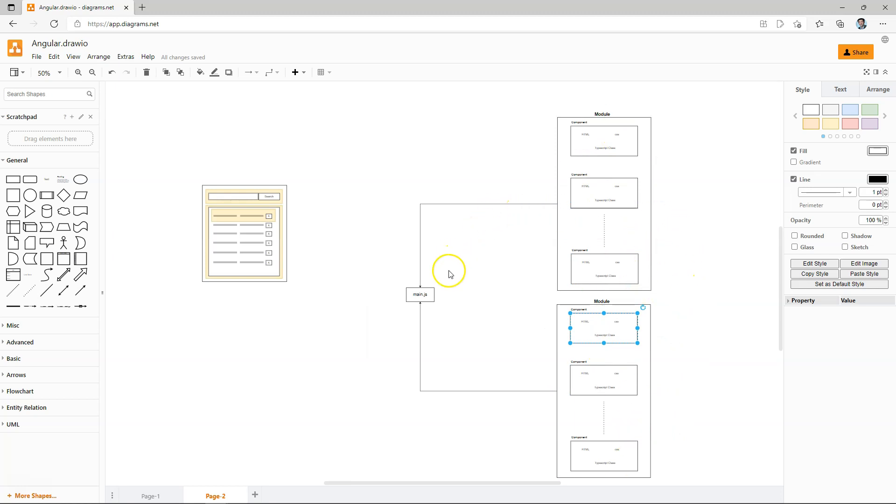
pyautogui.click(420, 295)
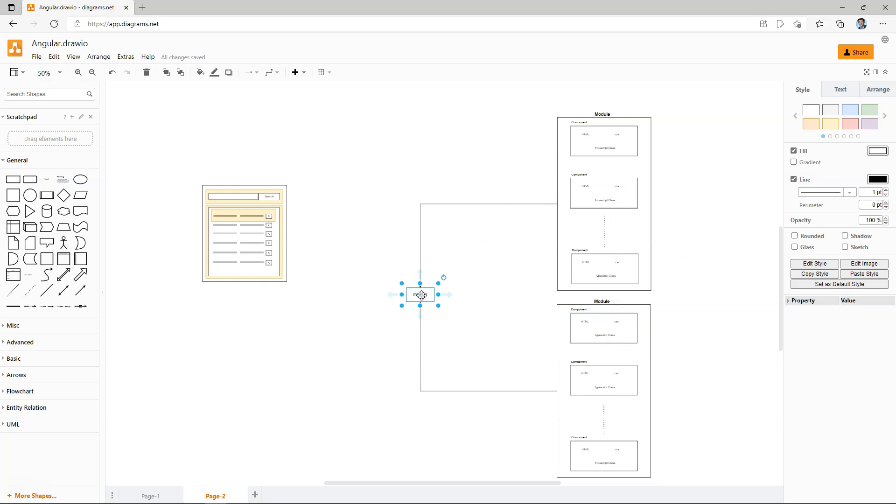
pyautogui.click(151, 496)
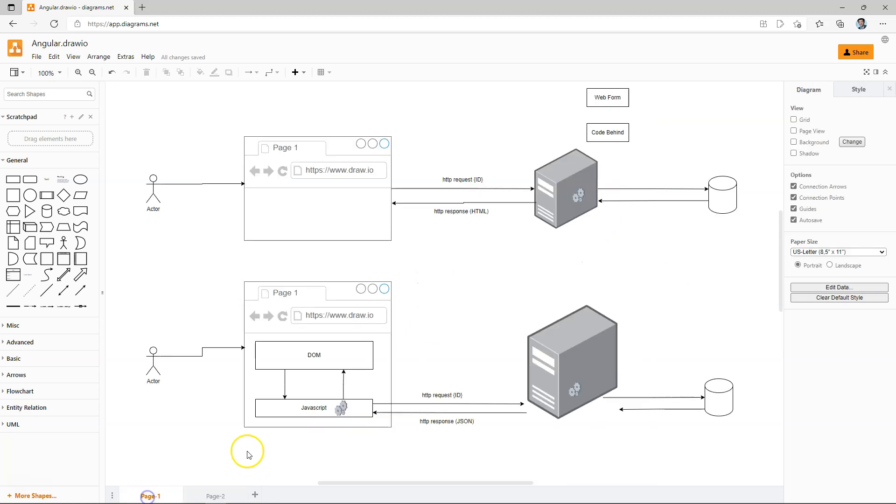
pyautogui.click(314, 354)
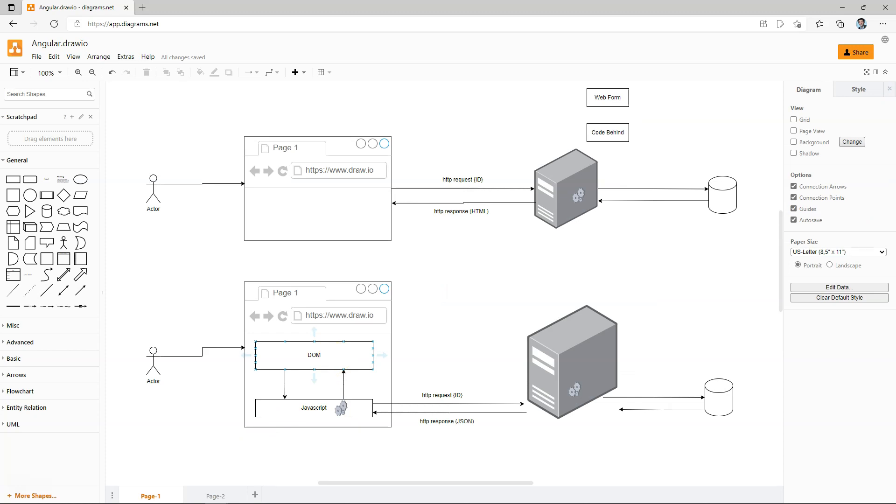
pyautogui.click(216, 496)
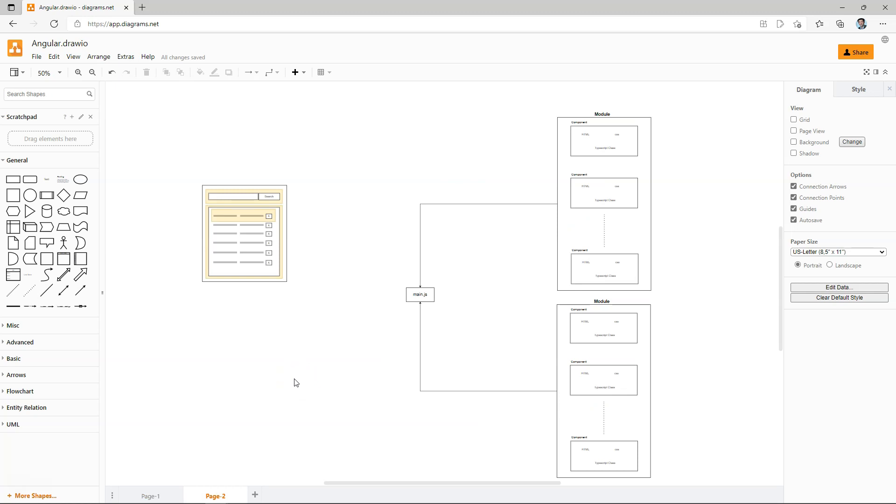
pyautogui.click(602, 203)
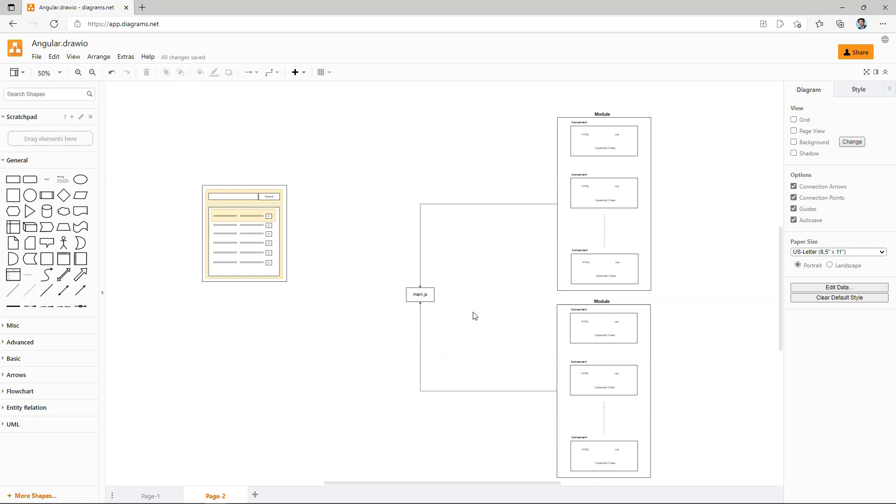
pyautogui.click(420, 295)
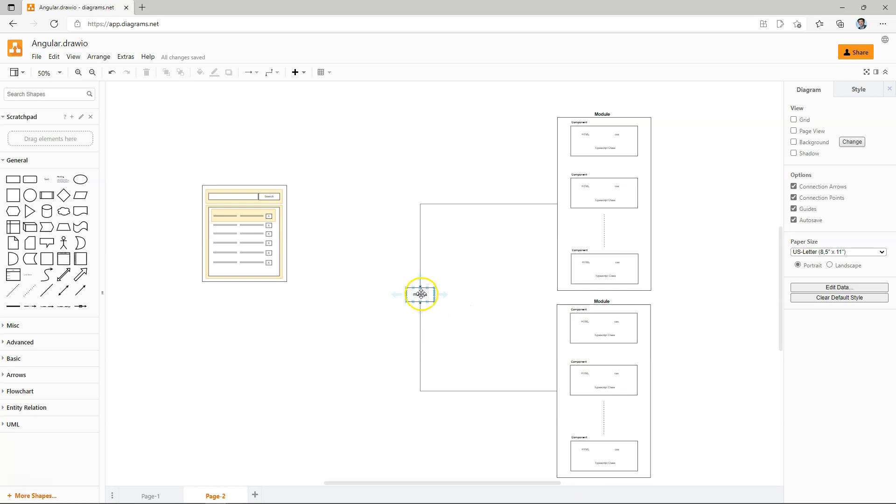
pyautogui.click(420, 294)
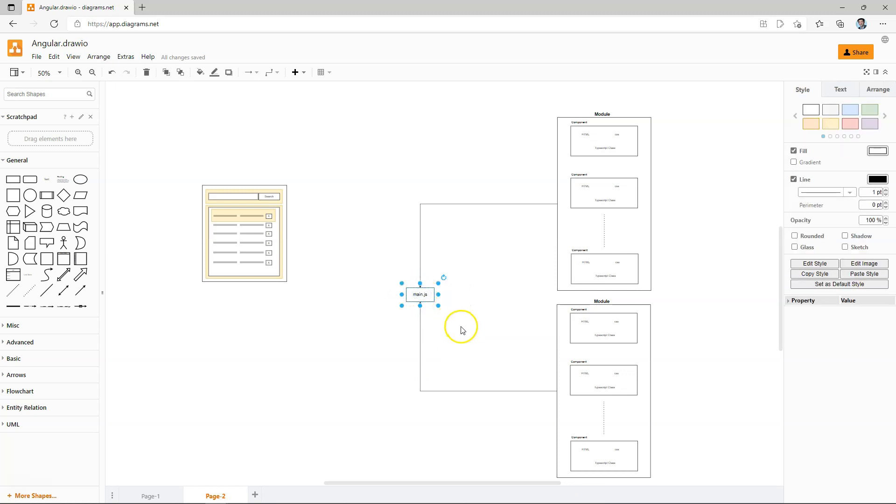
pyautogui.moveTo(343, 288)
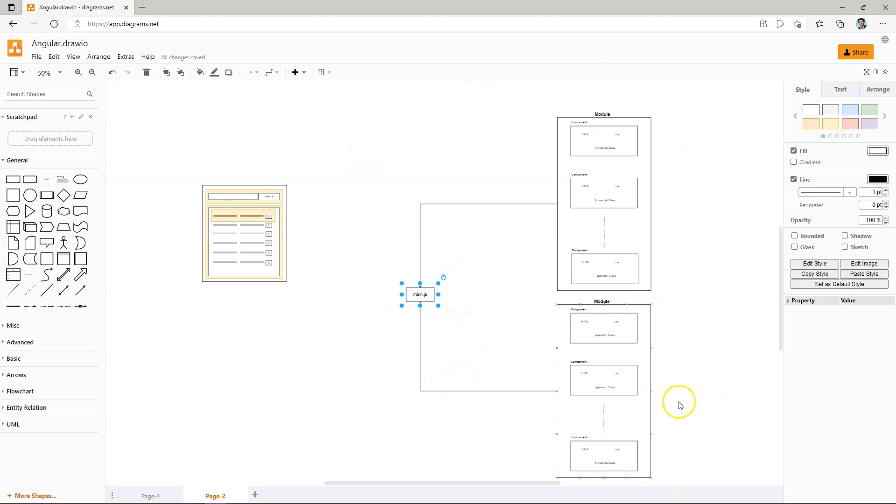
pyautogui.moveTo(231, 393)
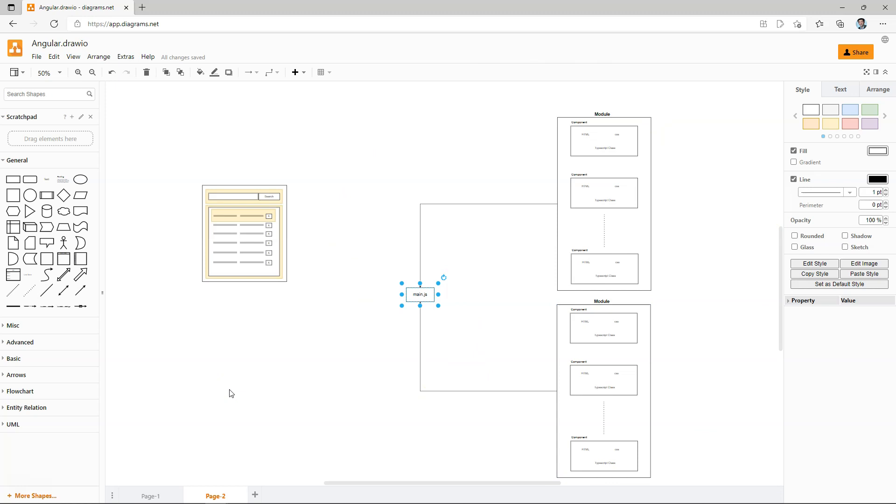